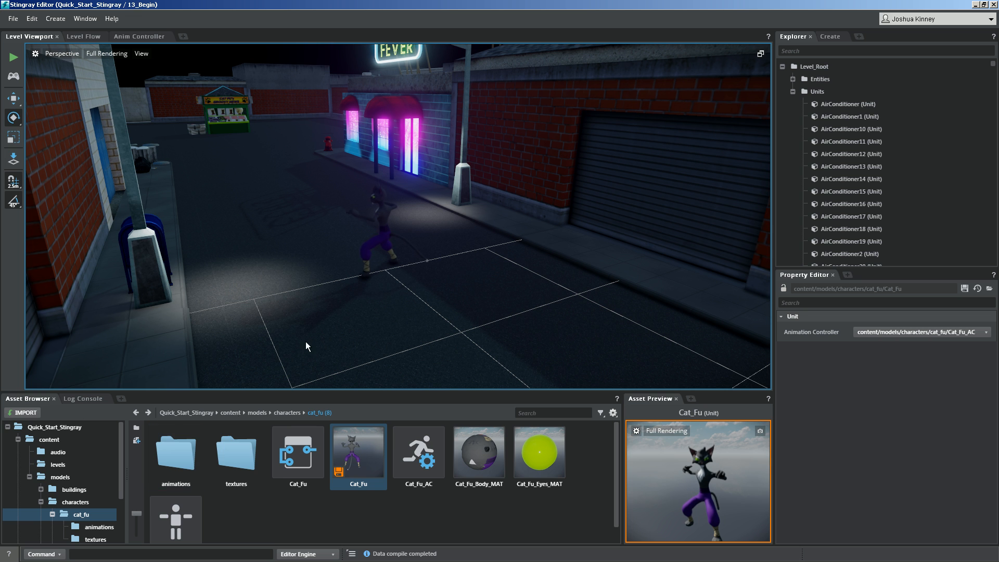
Open the Cat_Fu unit from the Asset Browser into the Unit Editor's Unit Flow.
double_click(358, 452)
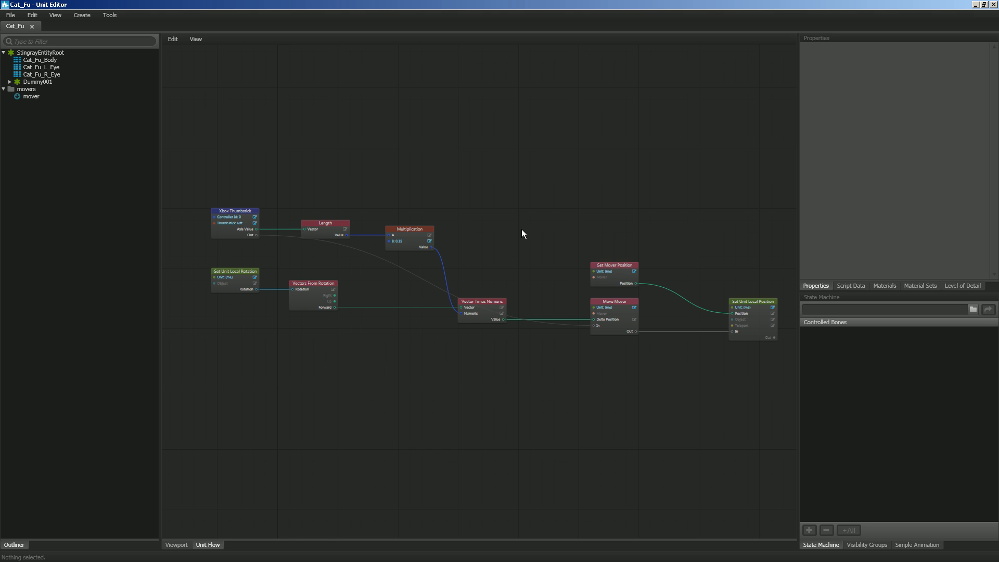
mouse_move(524, 210)
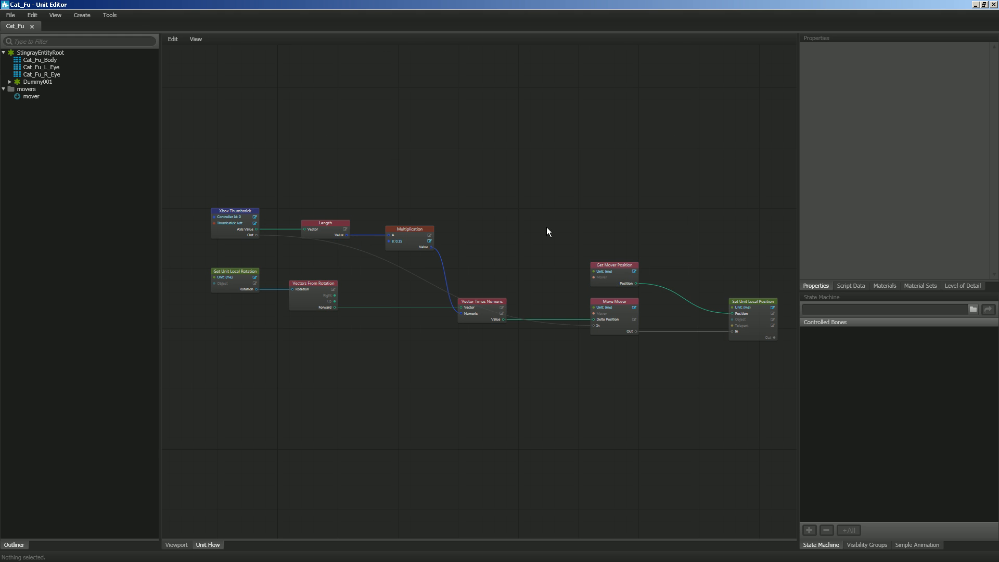
mouse_move(541, 175)
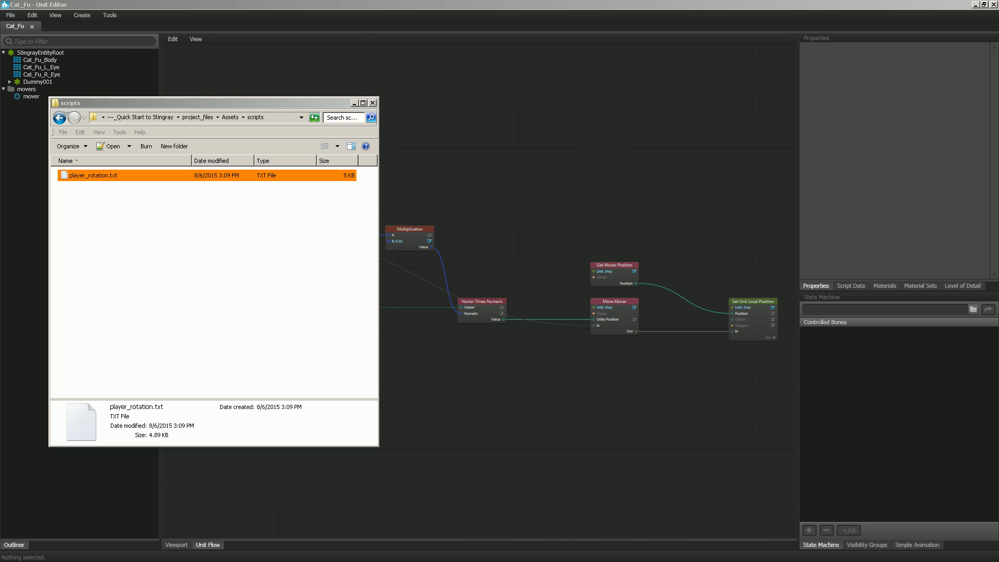
Open player_rotation.txt from the project's Assets > scripts folder.
double_click(93, 175)
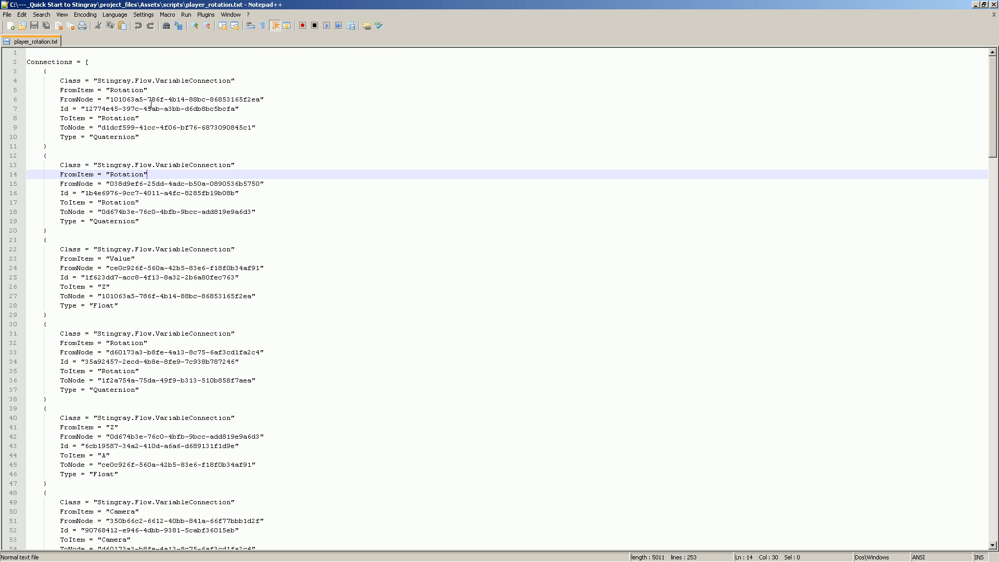
Scroll through player_rotation.txt's node definitions and select all its text for copying.
scroll(down, 3)
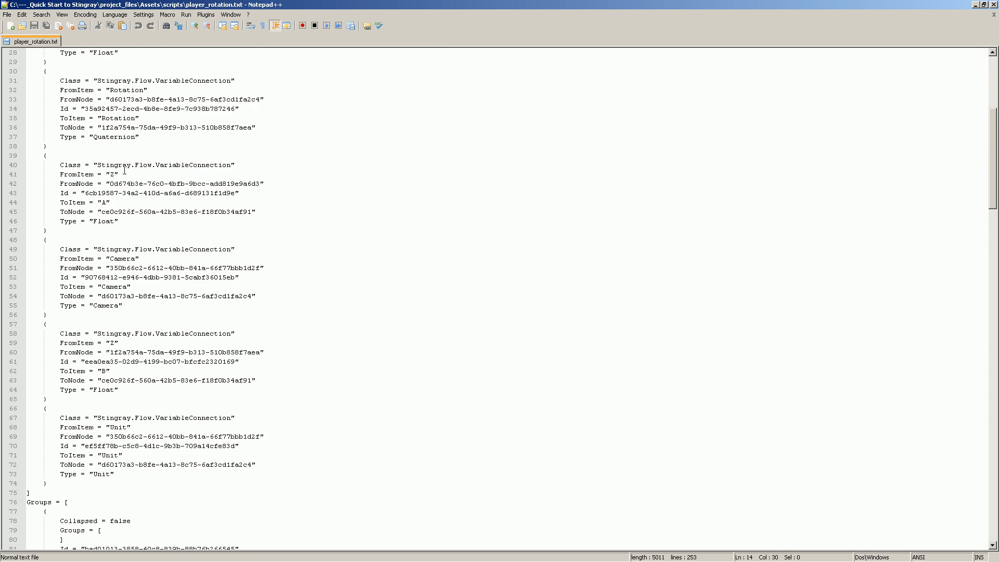
scroll(down, 3)
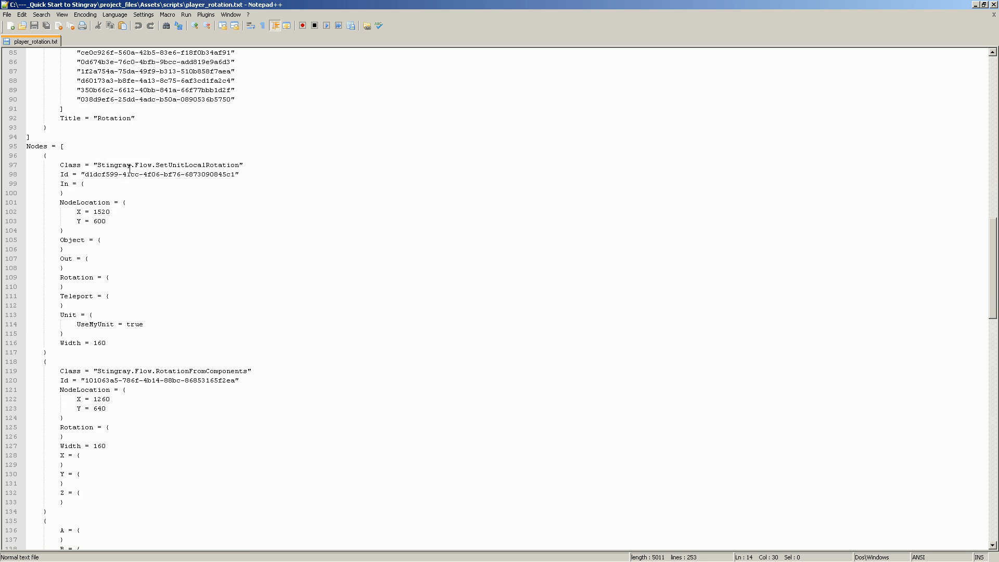
scroll(down, 3)
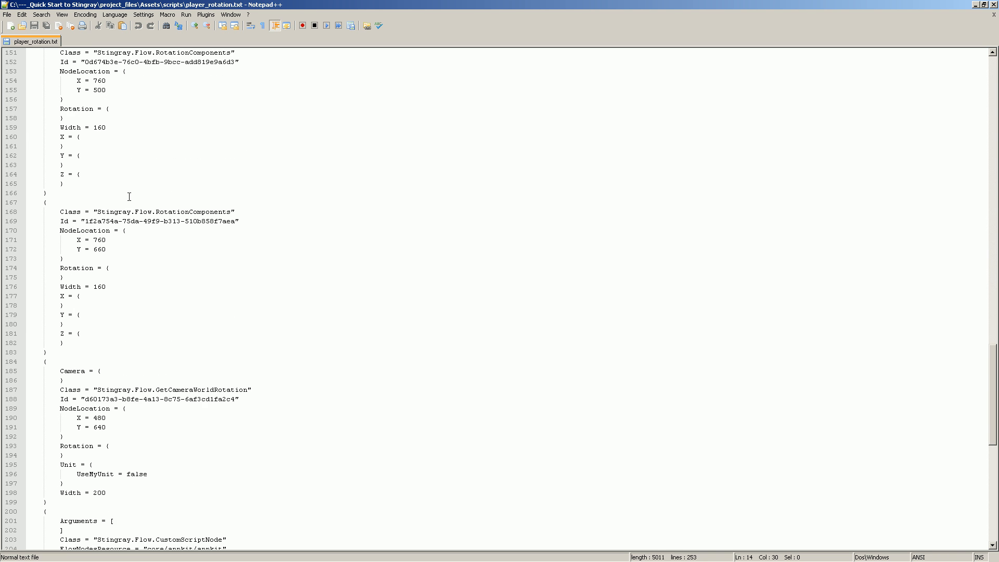
scroll(down, 3)
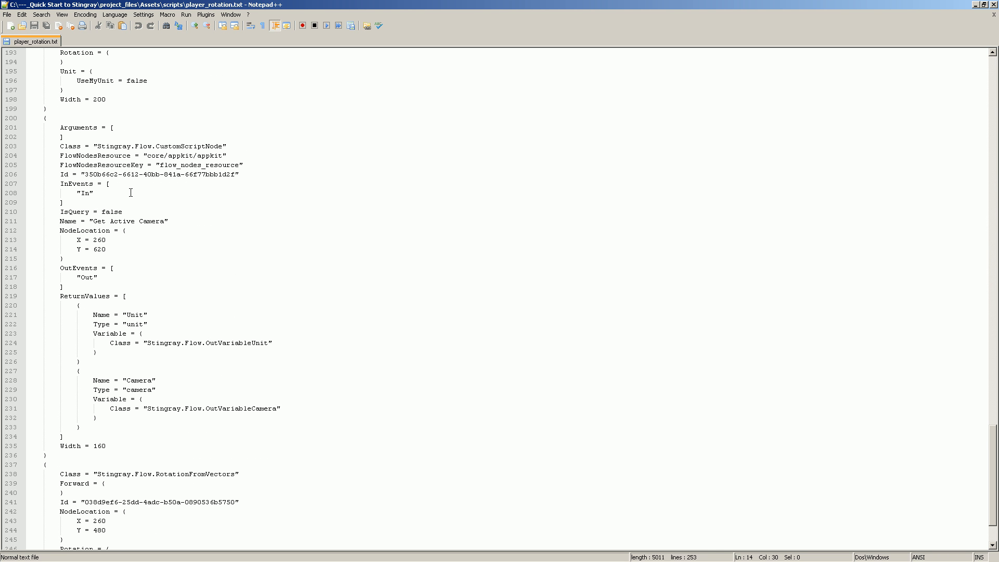
key(ctrl+a)
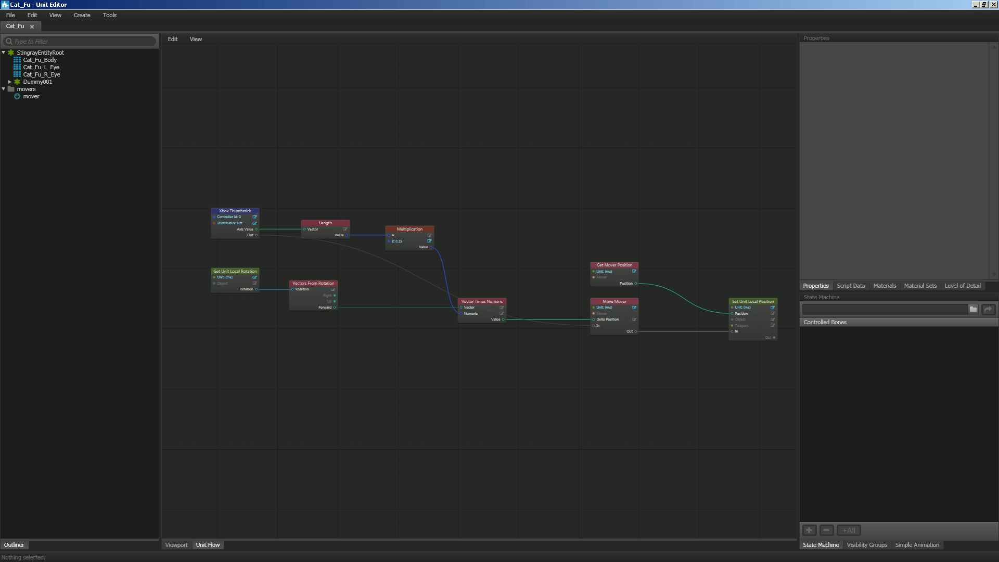
mouse_move(288, 87)
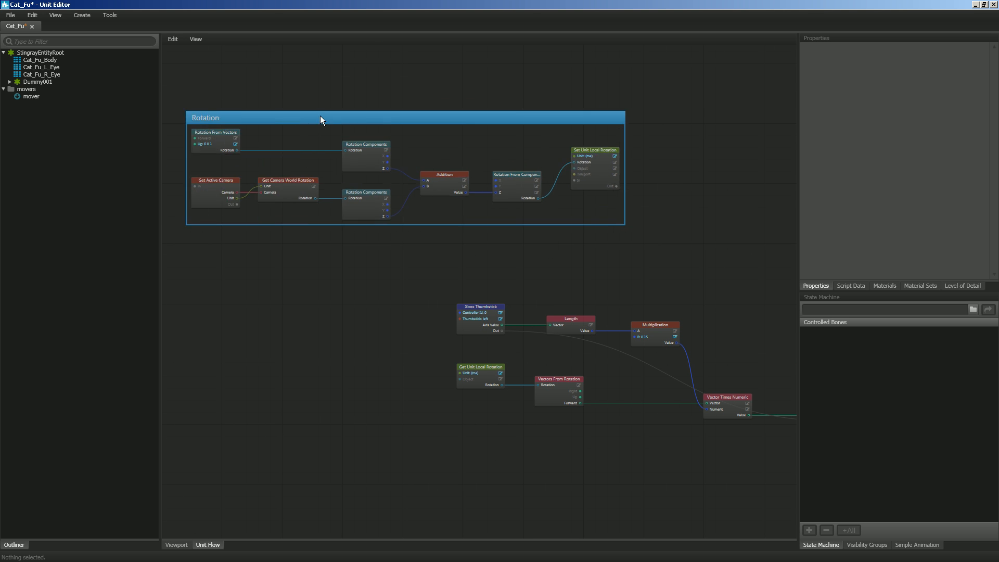
Position the pasted Rotation group above the movement nodes and start copying its nodes.
drag(322, 121, 560, 160)
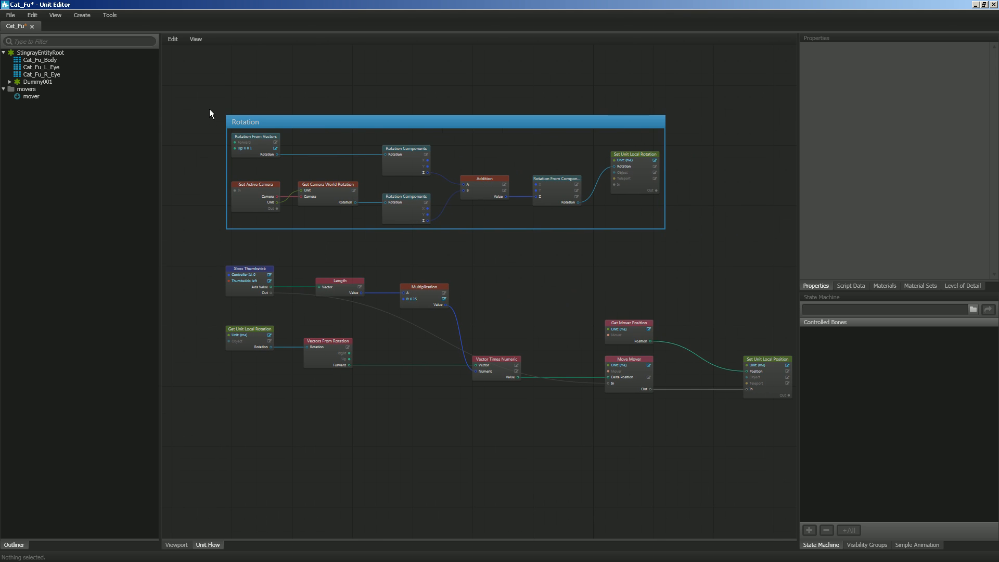
mouse_move(229, 109)
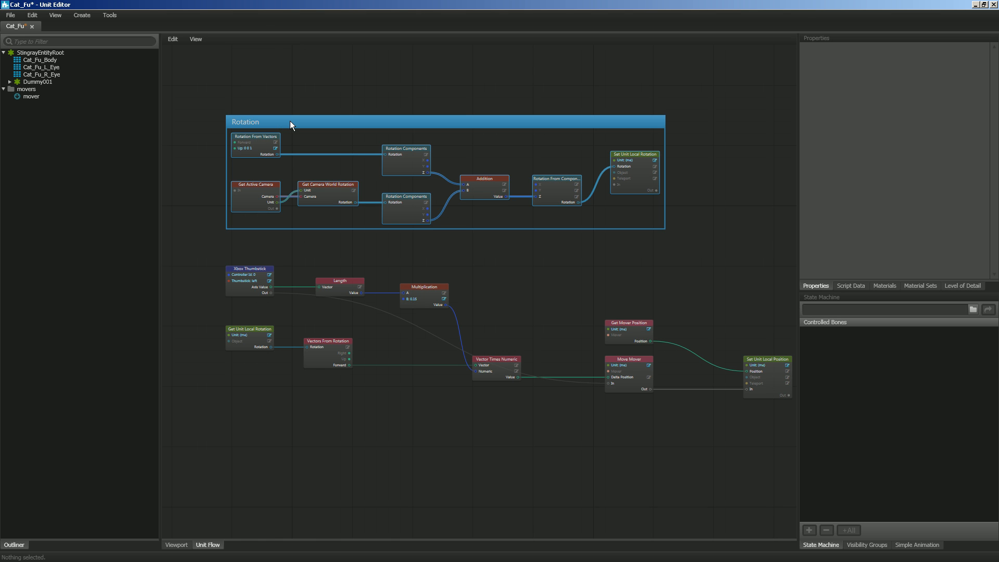
right_click(292, 123)
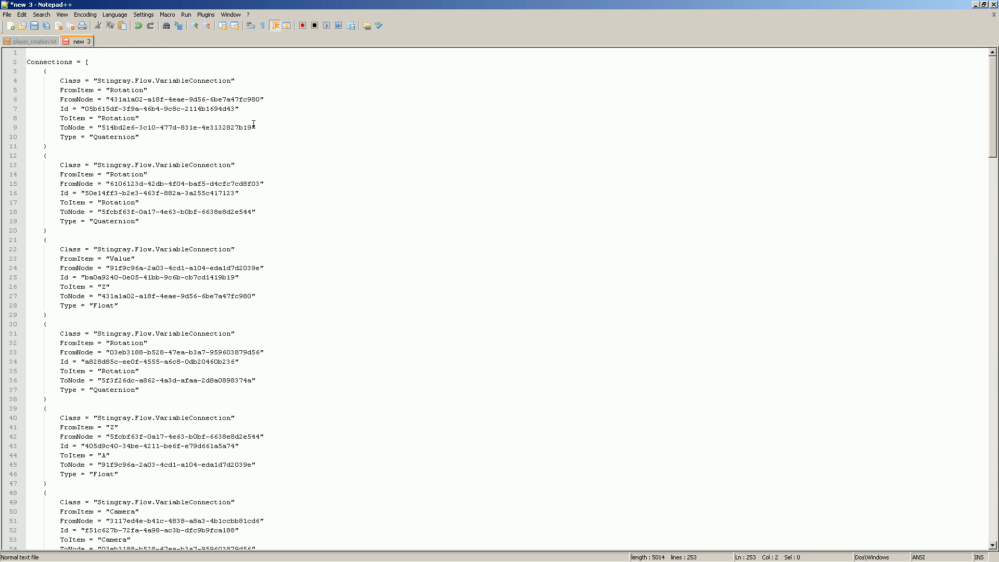
Select all the pasted Rotation node data in the new Notepad++ document.
key(ctrl+a)
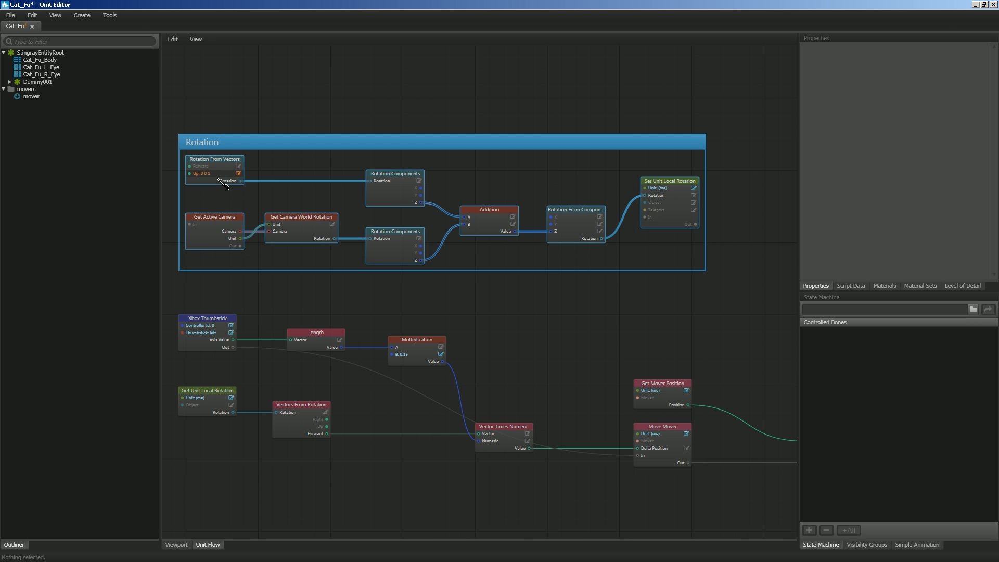
mouse_move(310, 252)
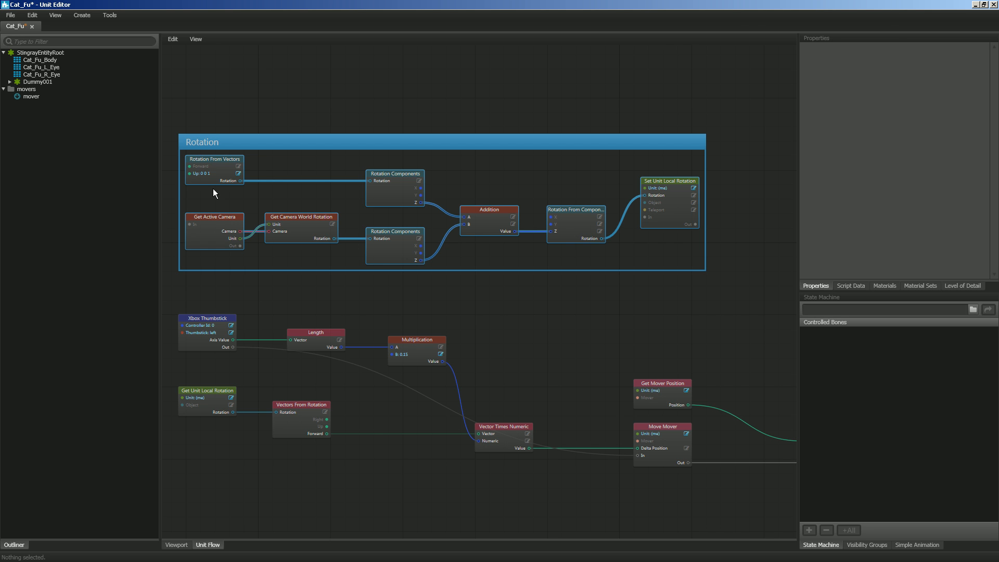
mouse_move(204, 193)
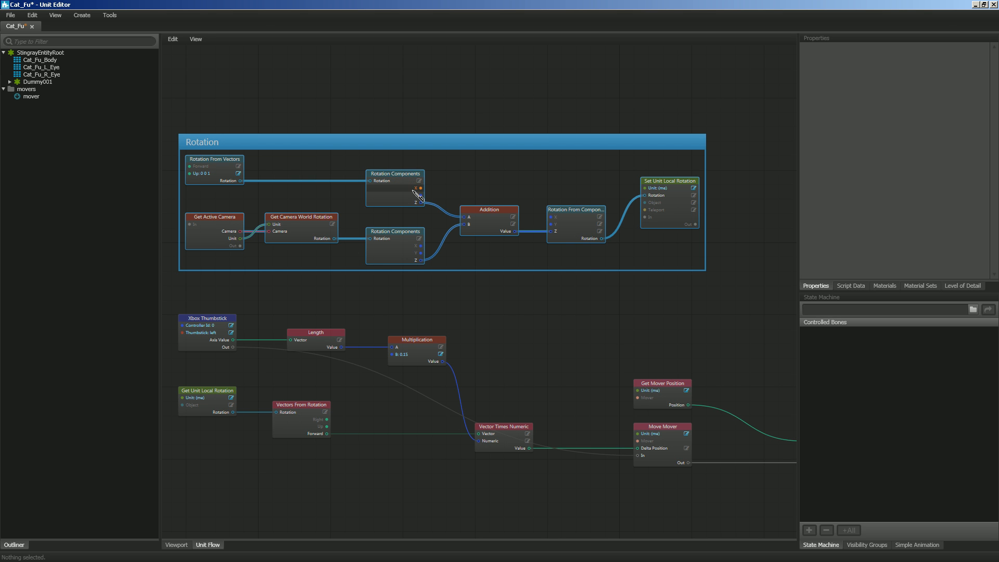
mouse_move(429, 246)
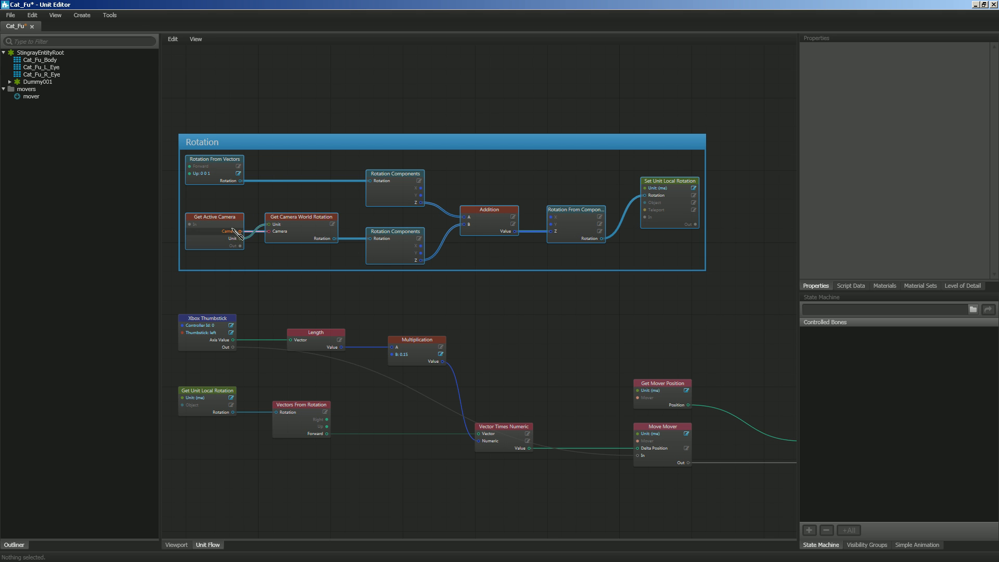
mouse_move(305, 297)
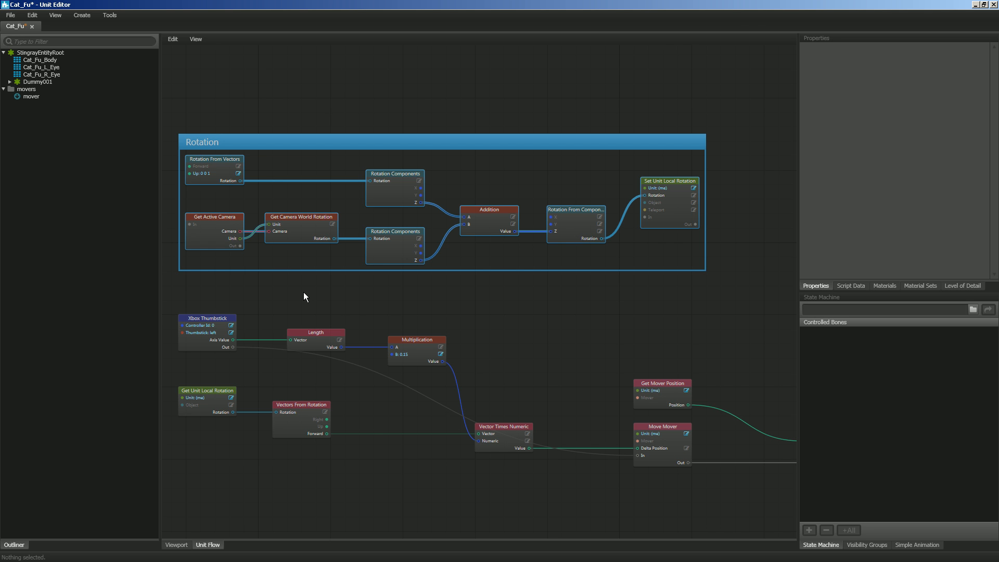
mouse_move(458, 212)
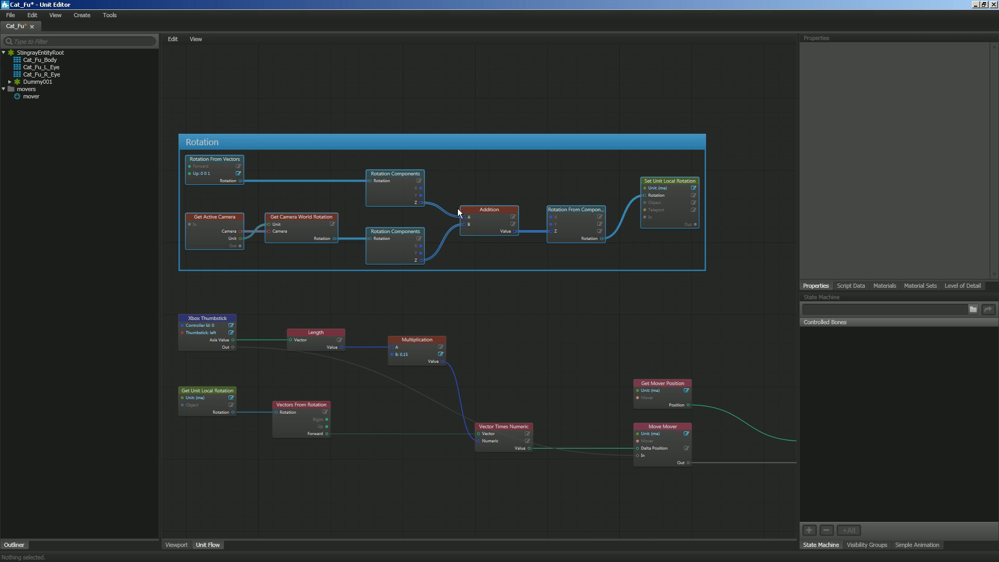
mouse_move(602, 281)
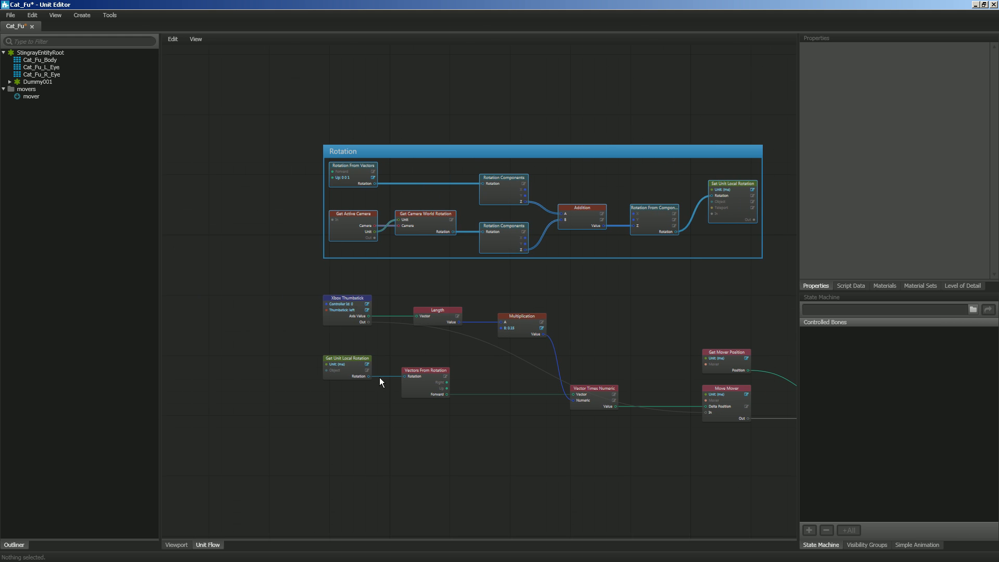
Deselect the Rotation group and wire Xbox Thumbstick Out into Get Active Camera In.
click(233, 298)
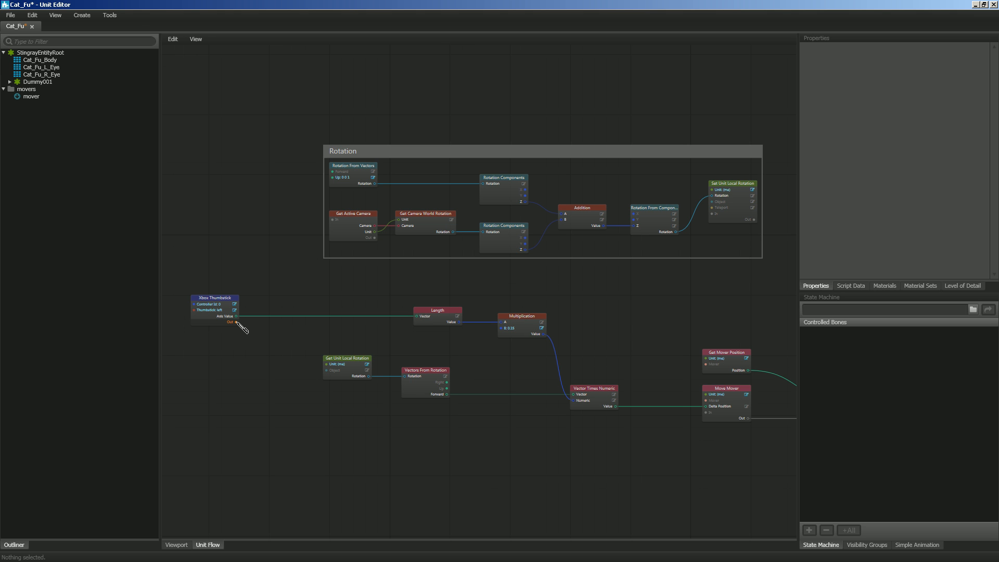
drag(238, 321, 336, 220)
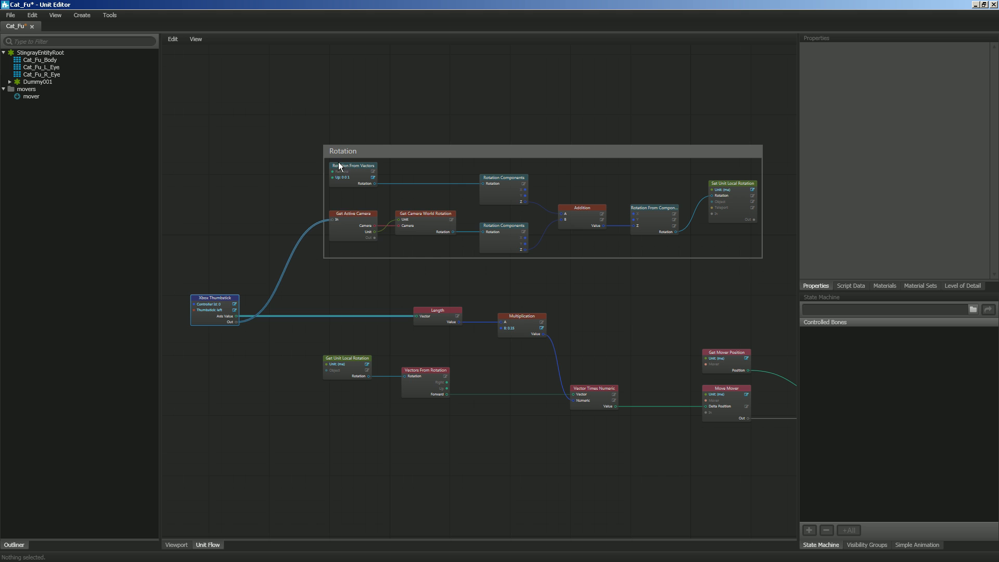
mouse_move(417, 206)
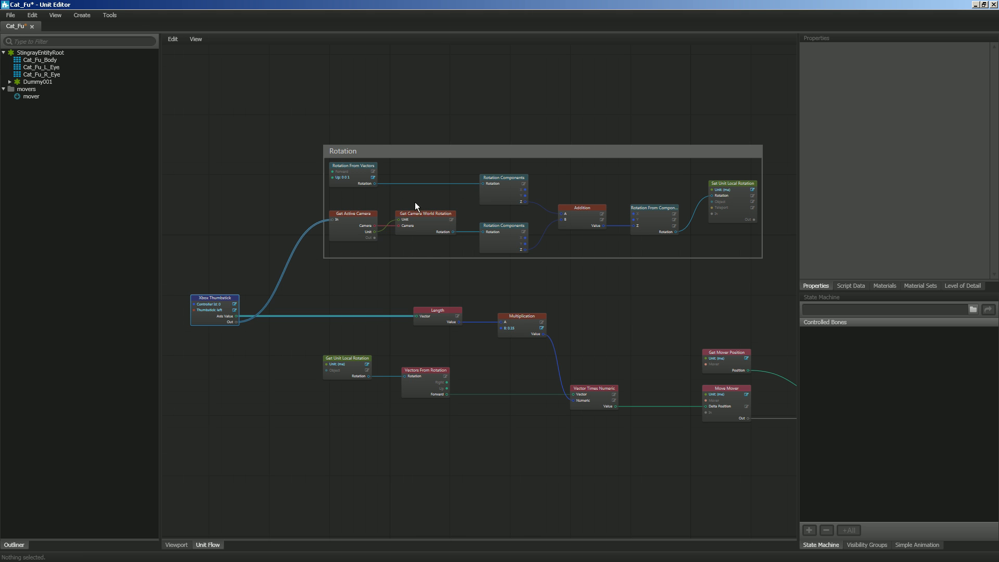
mouse_move(358, 208)
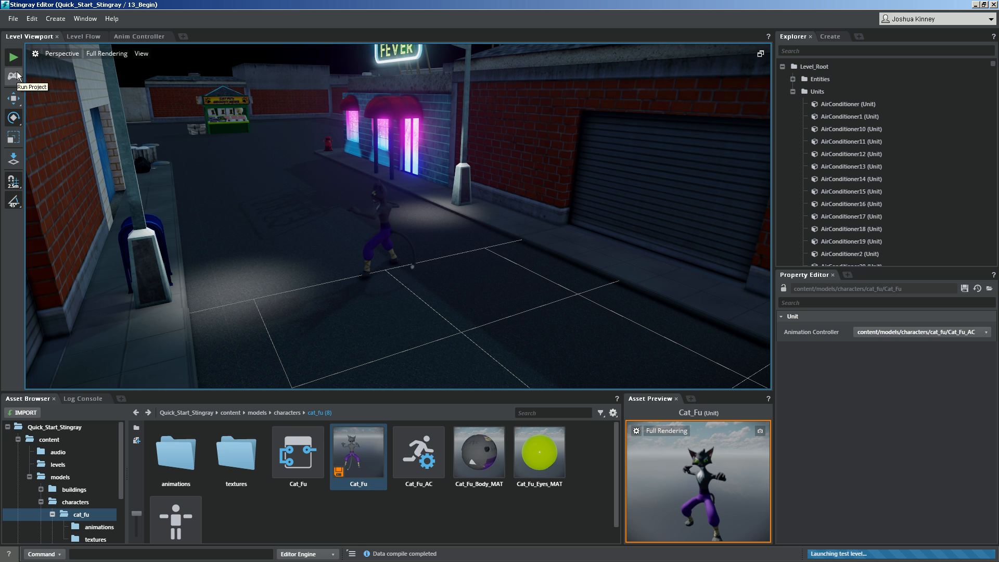
click(11, 56)
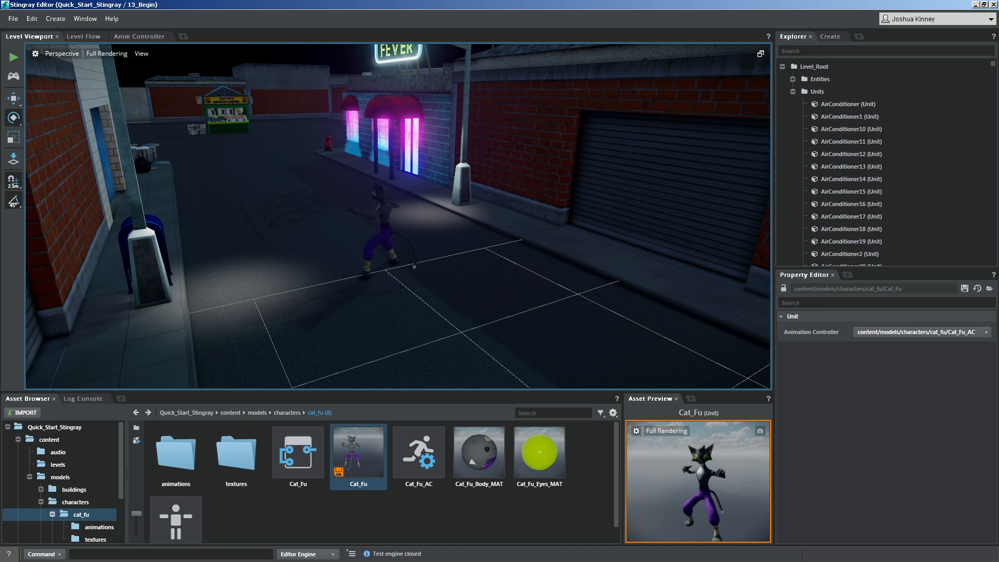
double_click(358, 453)
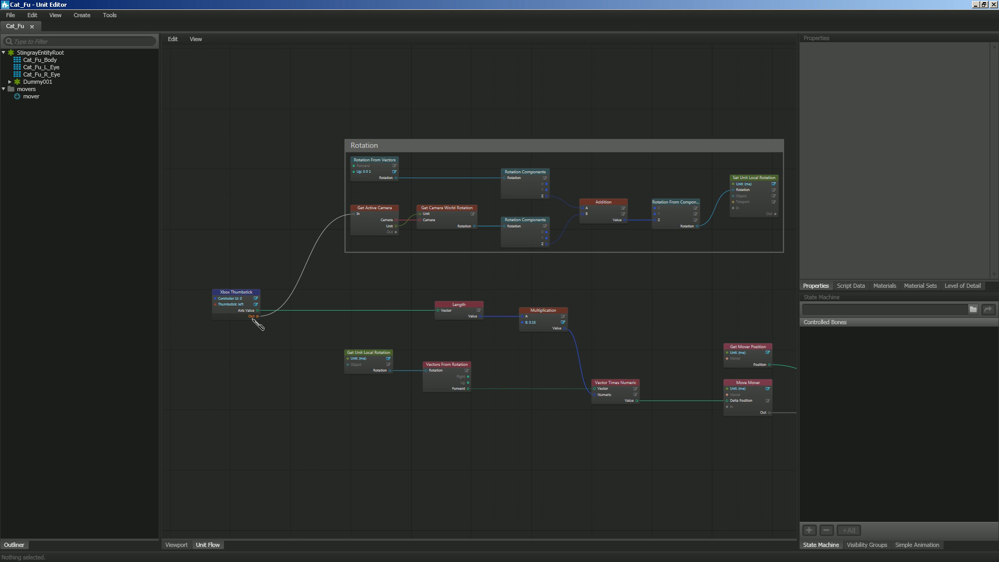
mouse_move(402, 238)
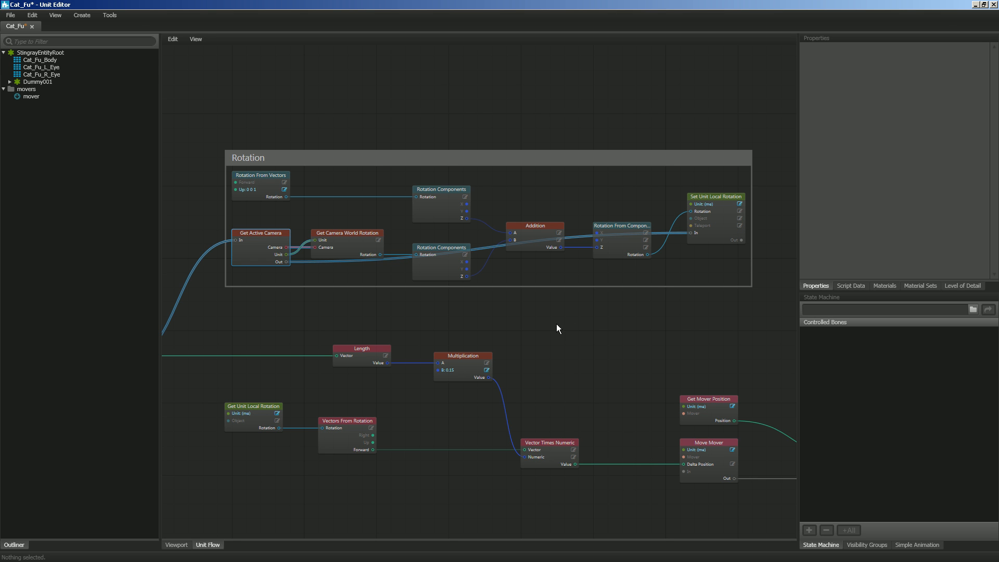
mouse_move(466, 321)
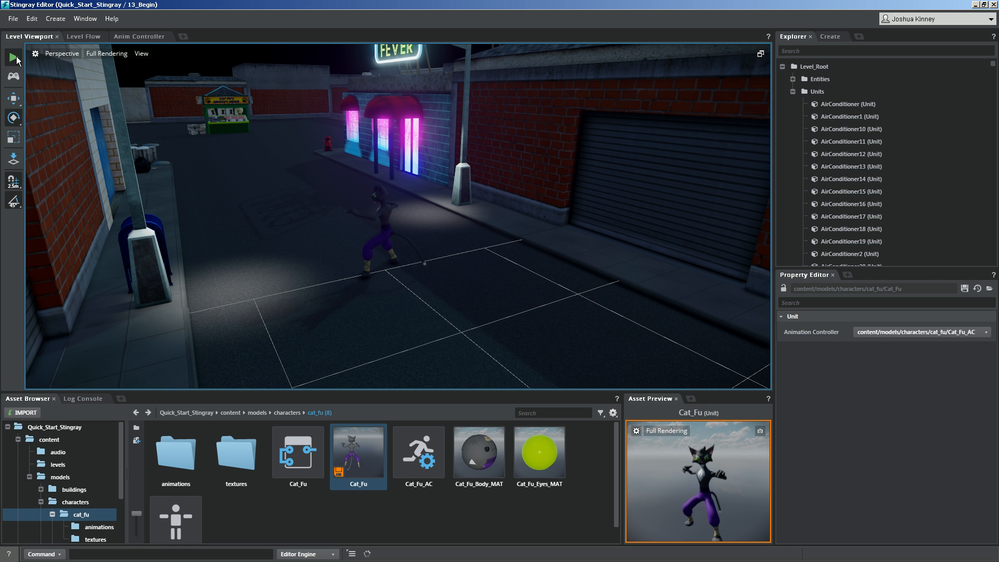
click(10, 55)
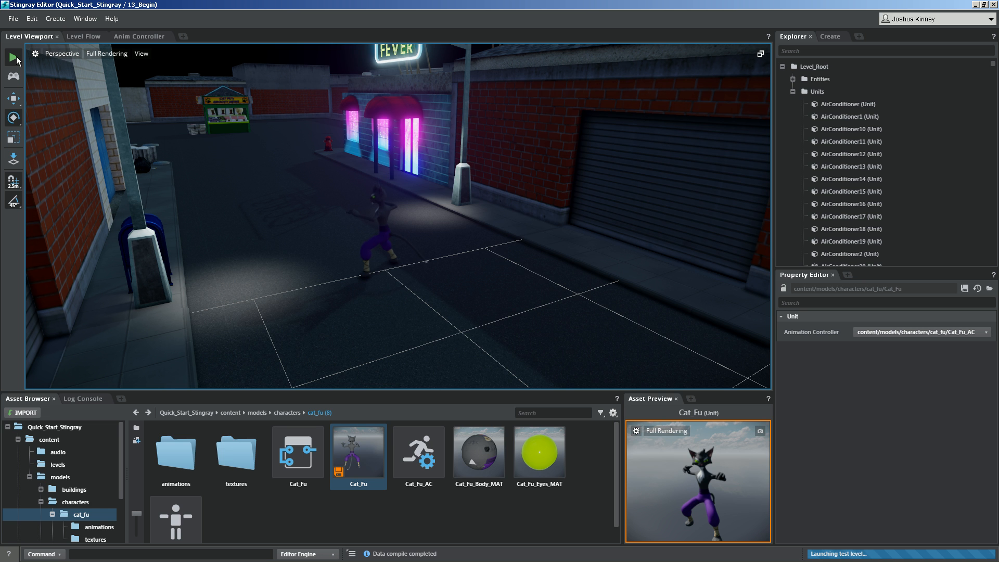
click(9, 55)
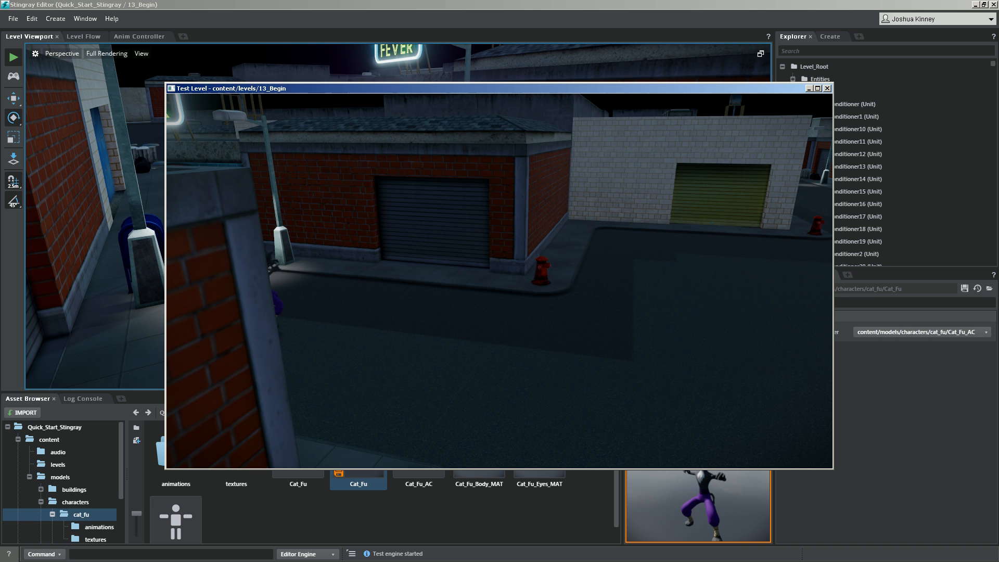
click(828, 87)
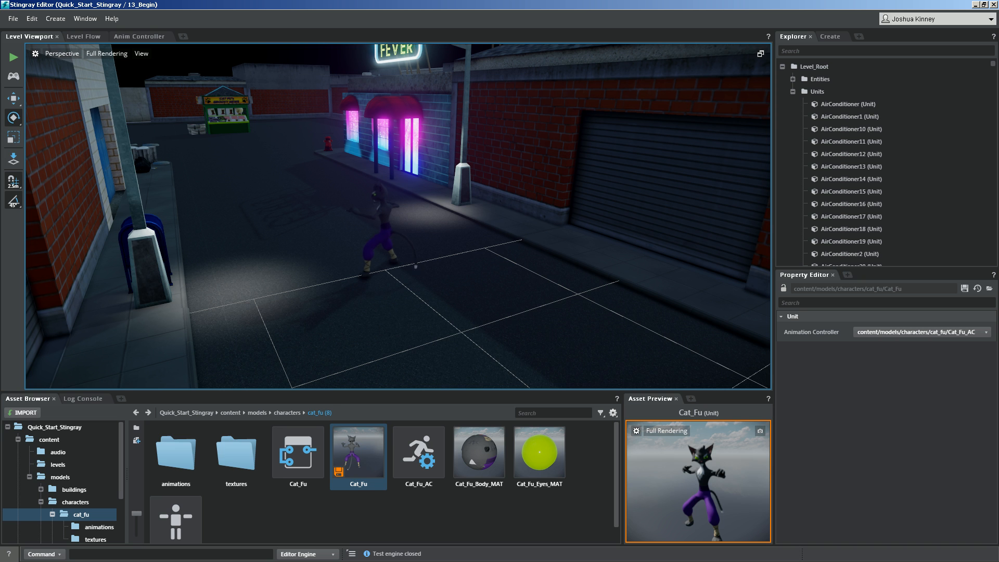
double_click(358, 452)
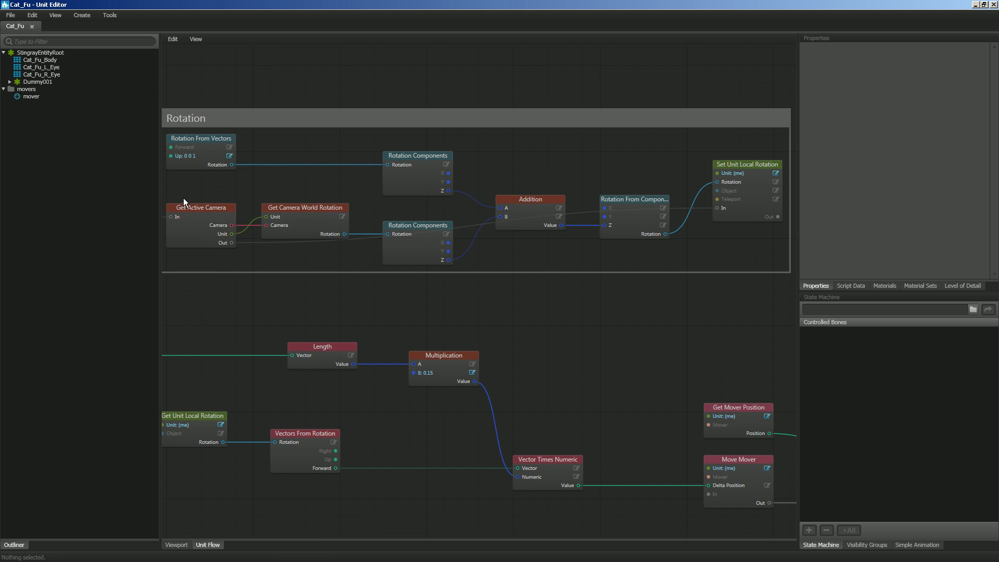
mouse_move(649, 194)
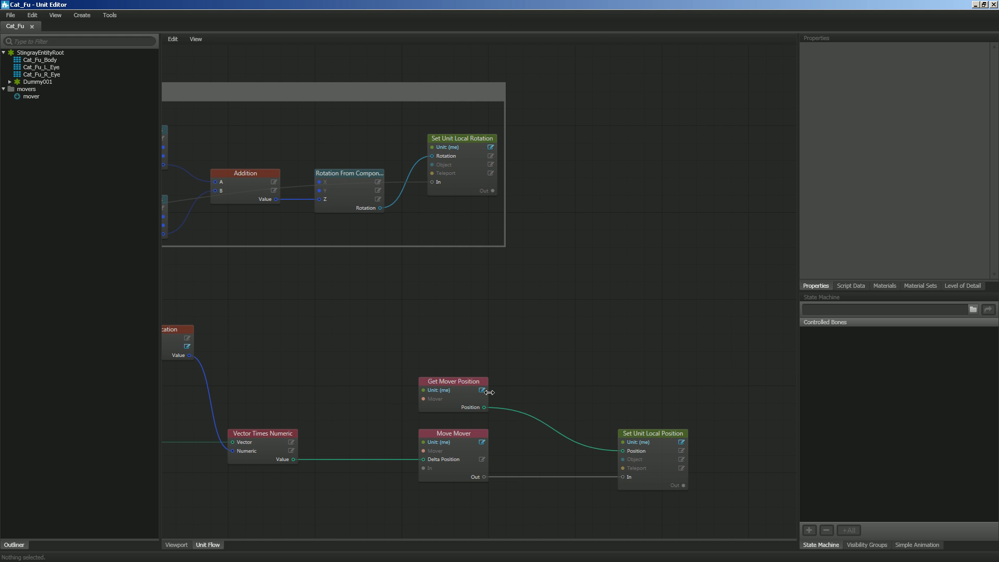
mouse_move(471, 354)
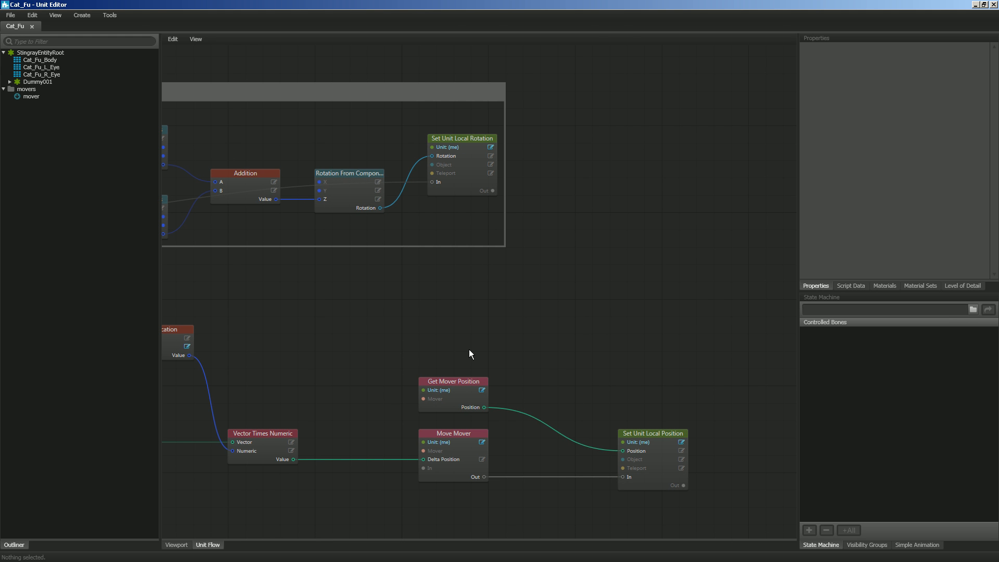
mouse_move(466, 346)
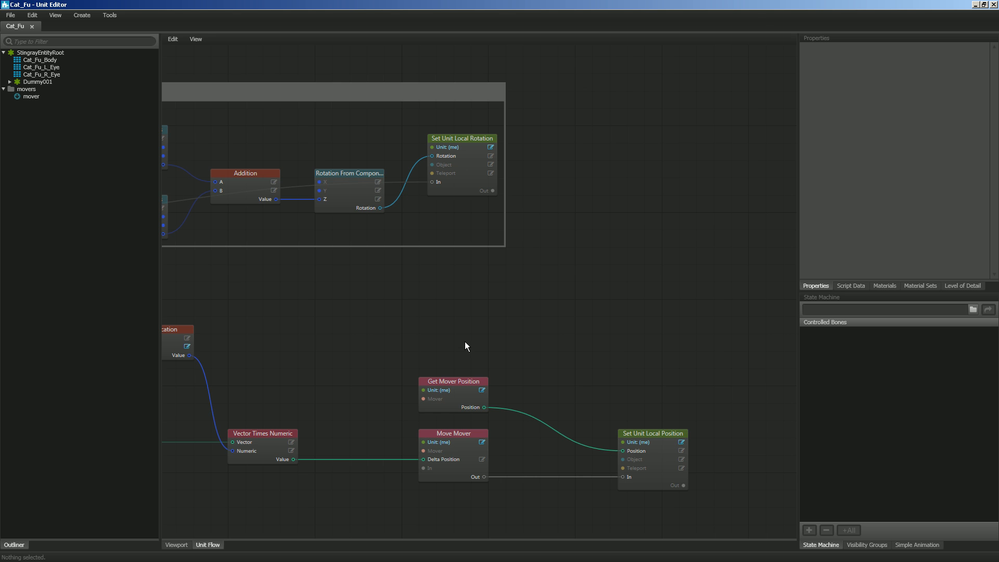
mouse_move(475, 347)
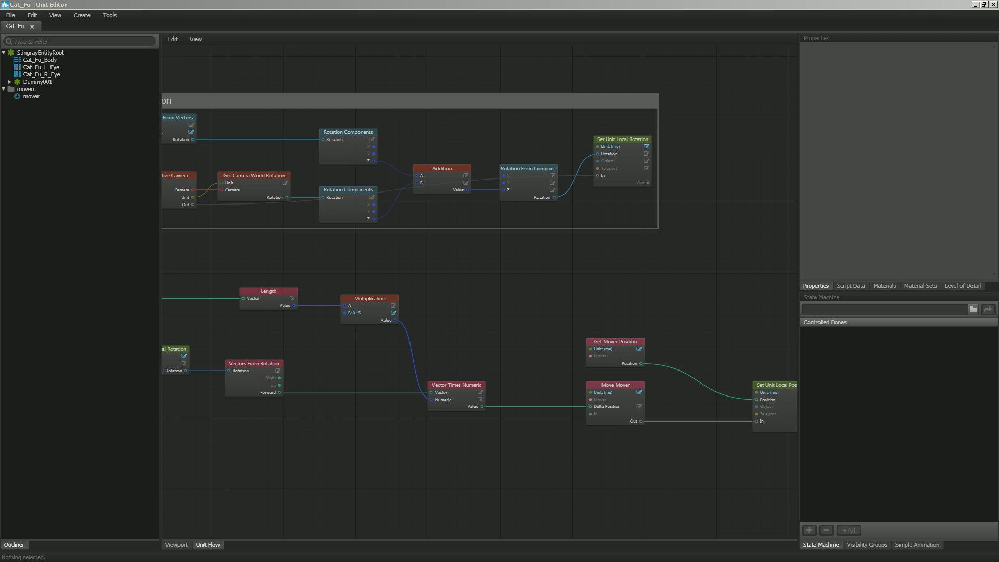
mouse_move(650, 189)
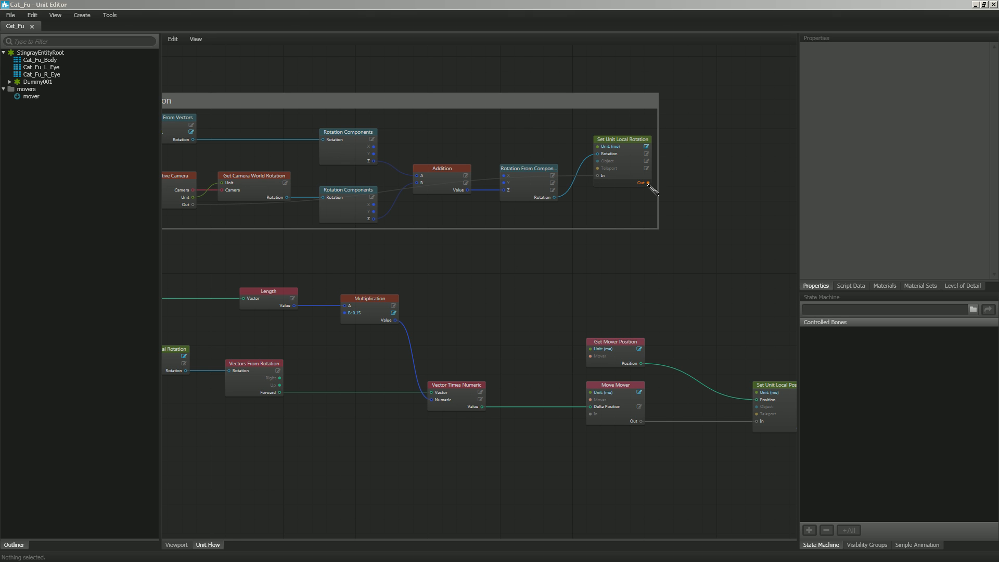
Wire Set Unit Local Rotation's Out into Move Mover's In so rotation precedes movement.
drag(648, 183, 666, 265)
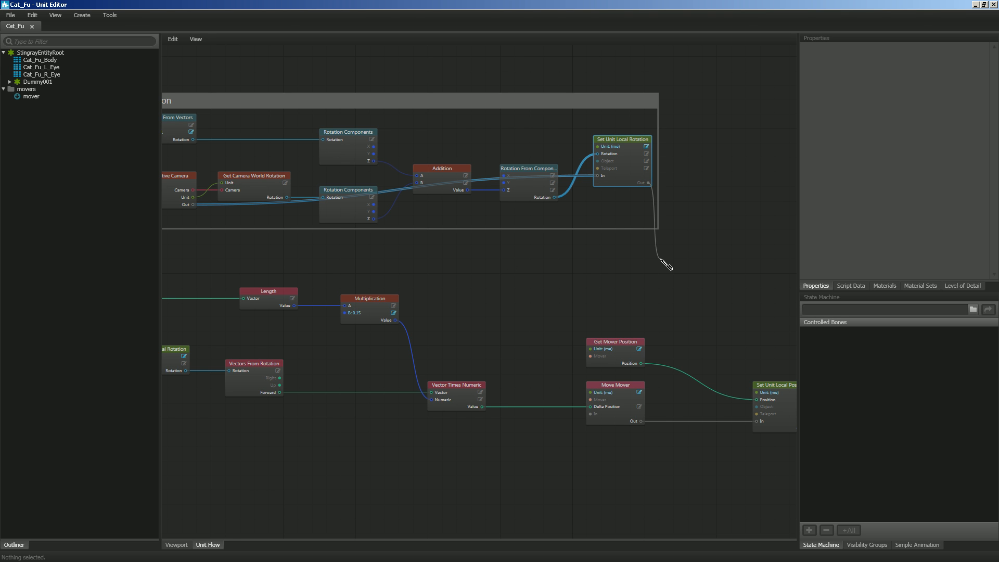
mouse_move(662, 268)
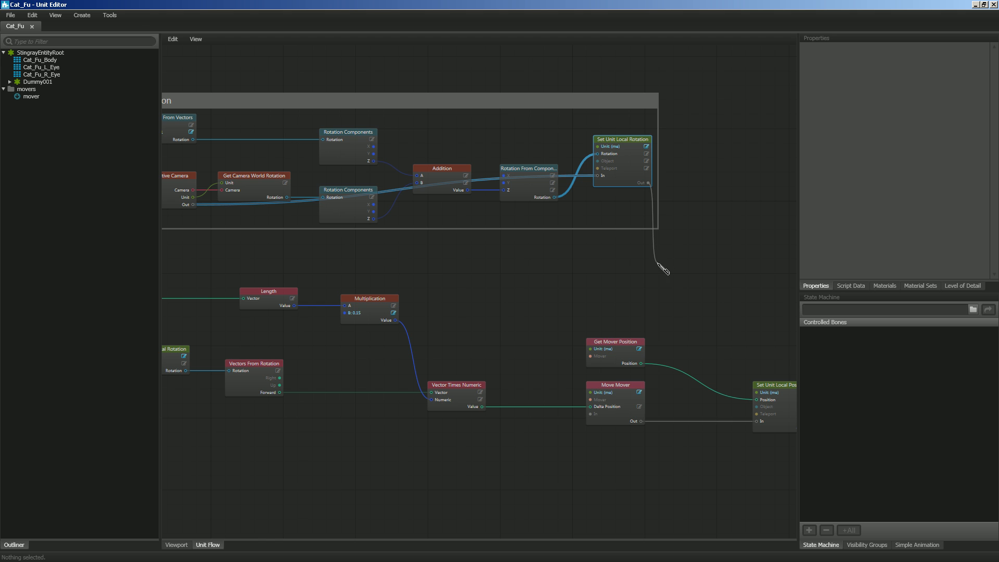
drag(649, 183, 593, 420)
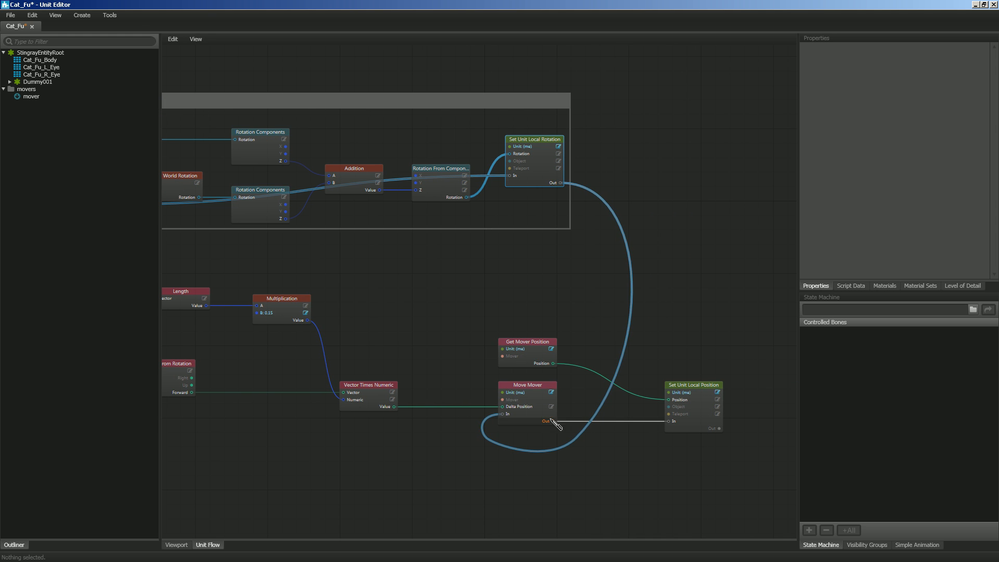
mouse_move(477, 312)
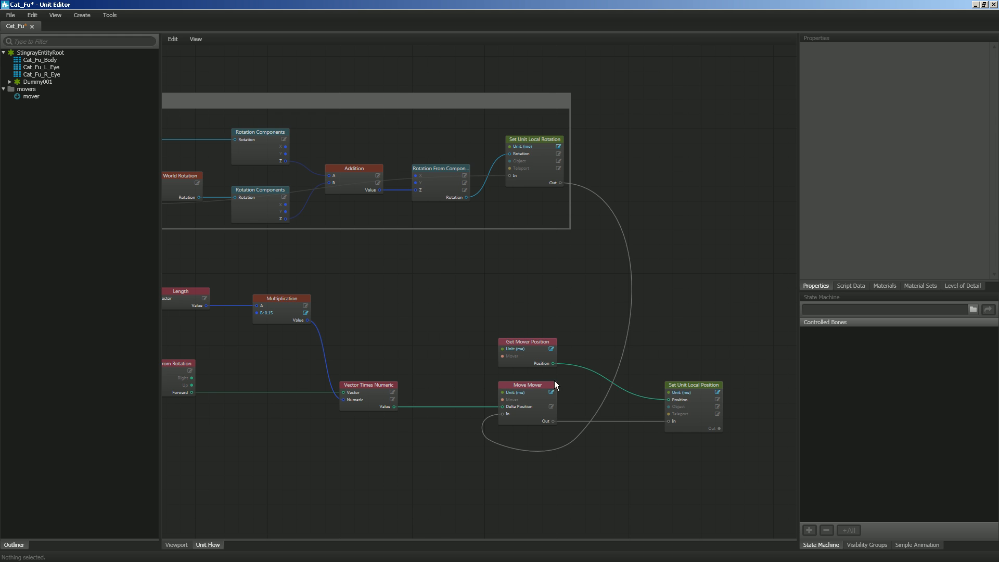
click(523, 385)
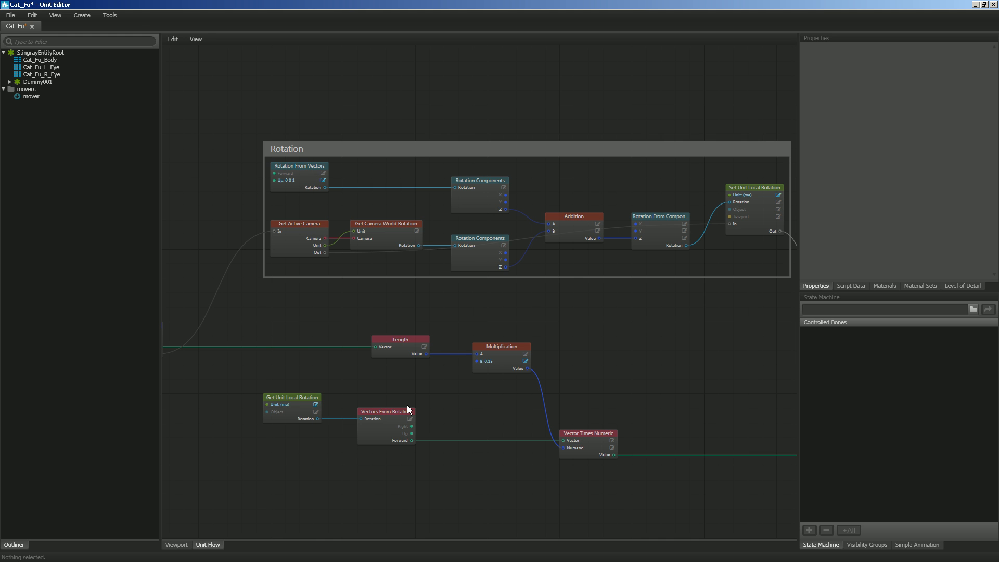
mouse_move(188, 251)
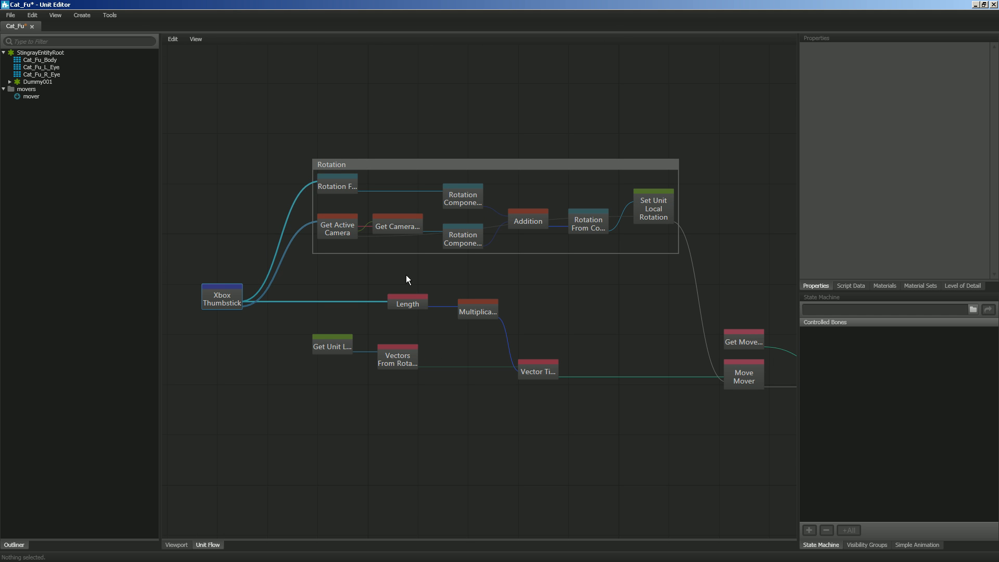
mouse_move(424, 207)
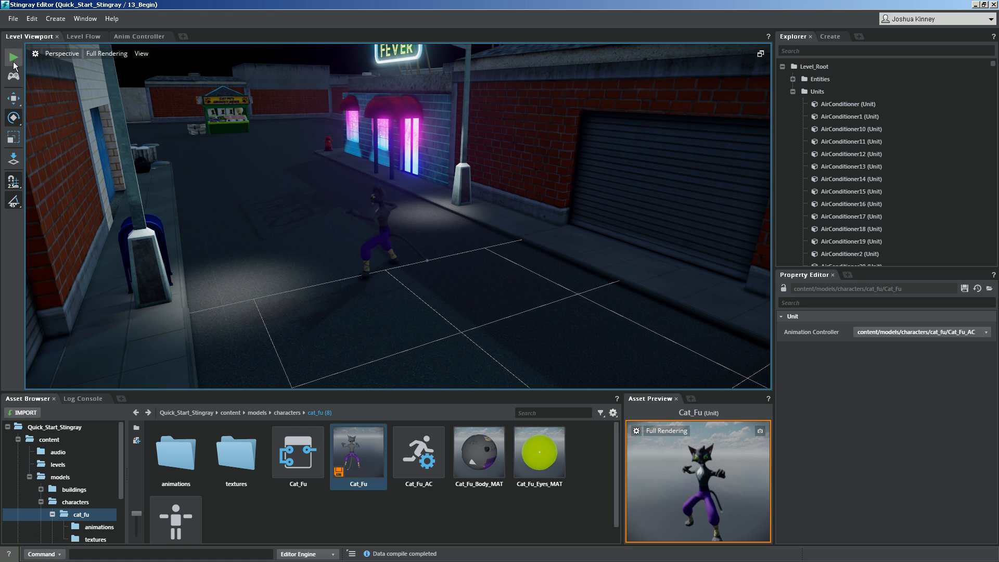
Start a test run of the alley level via Run Project.
click(9, 56)
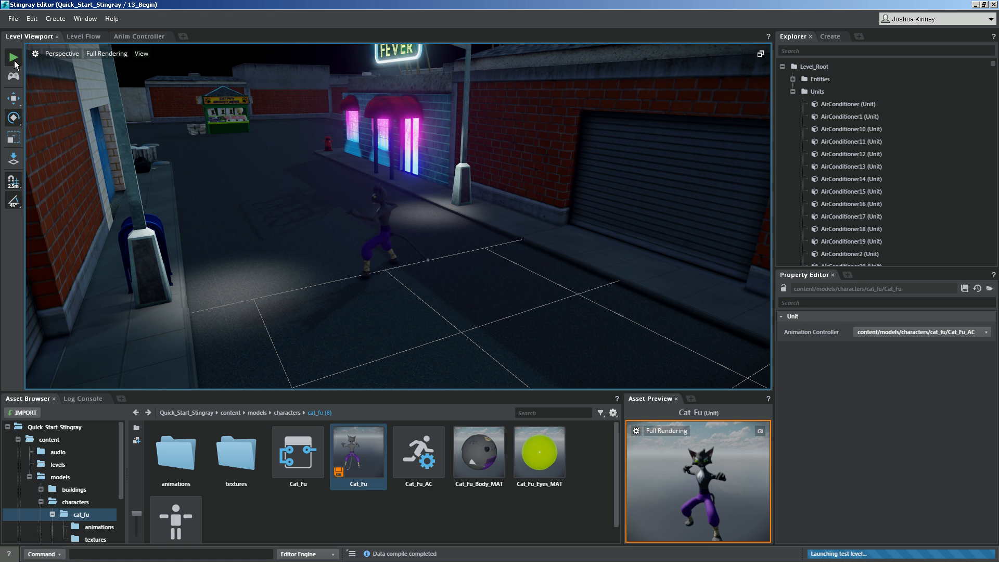
click(10, 57)
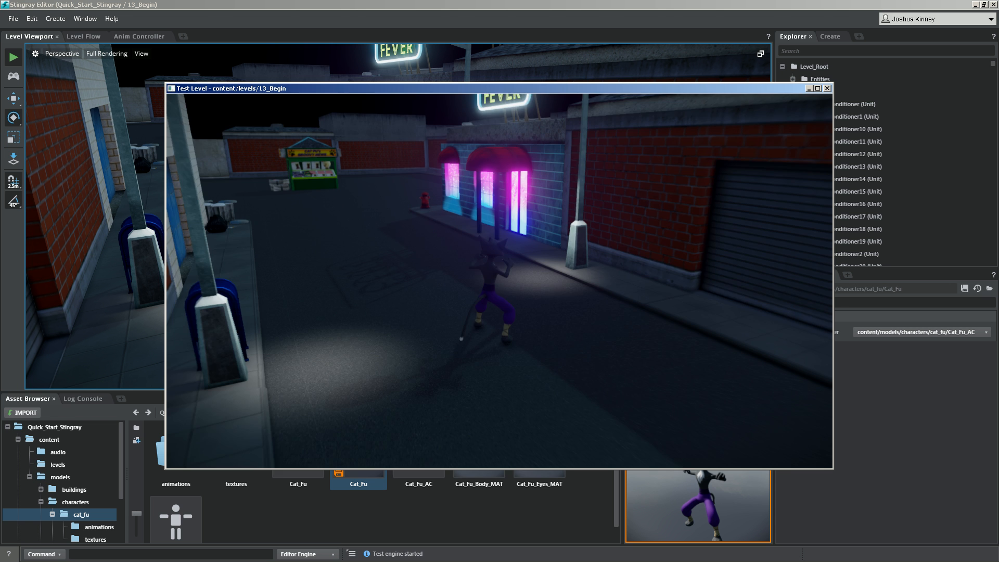